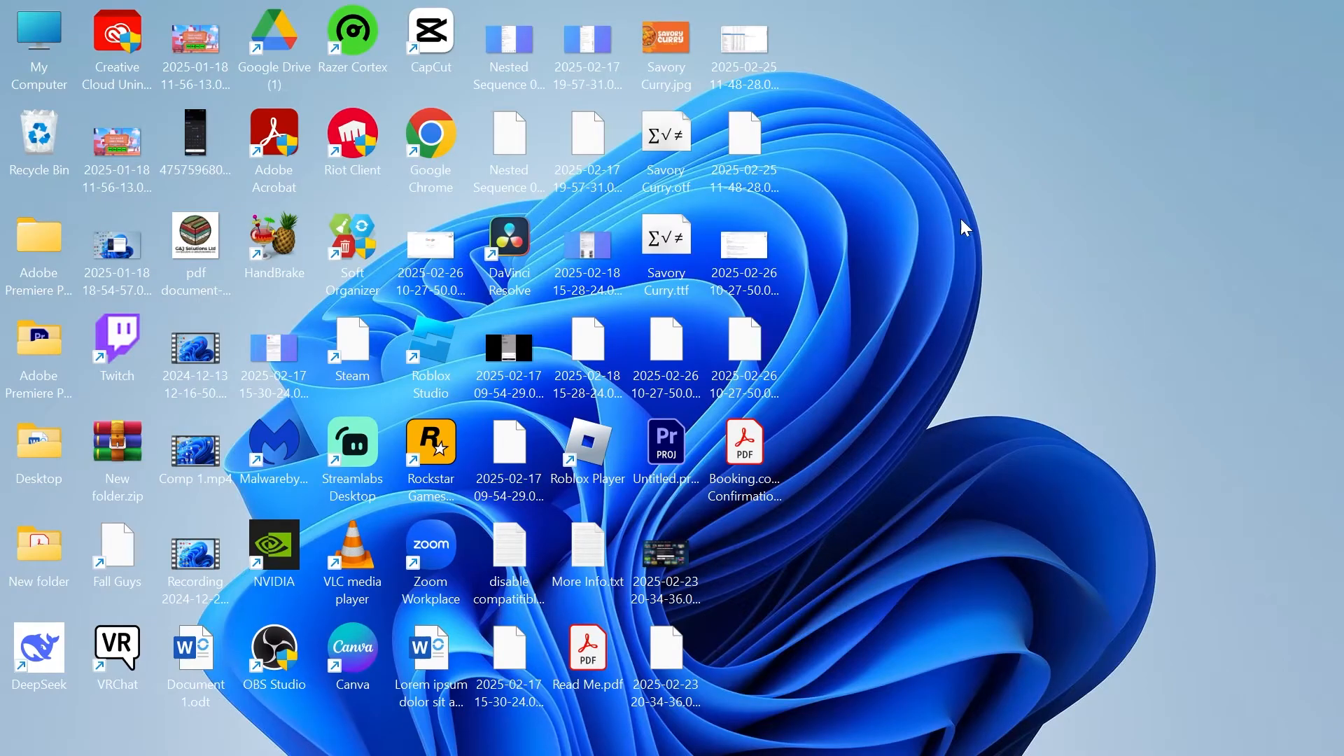
{"action": "mouse_move", "coordinate": [1237, 251]}
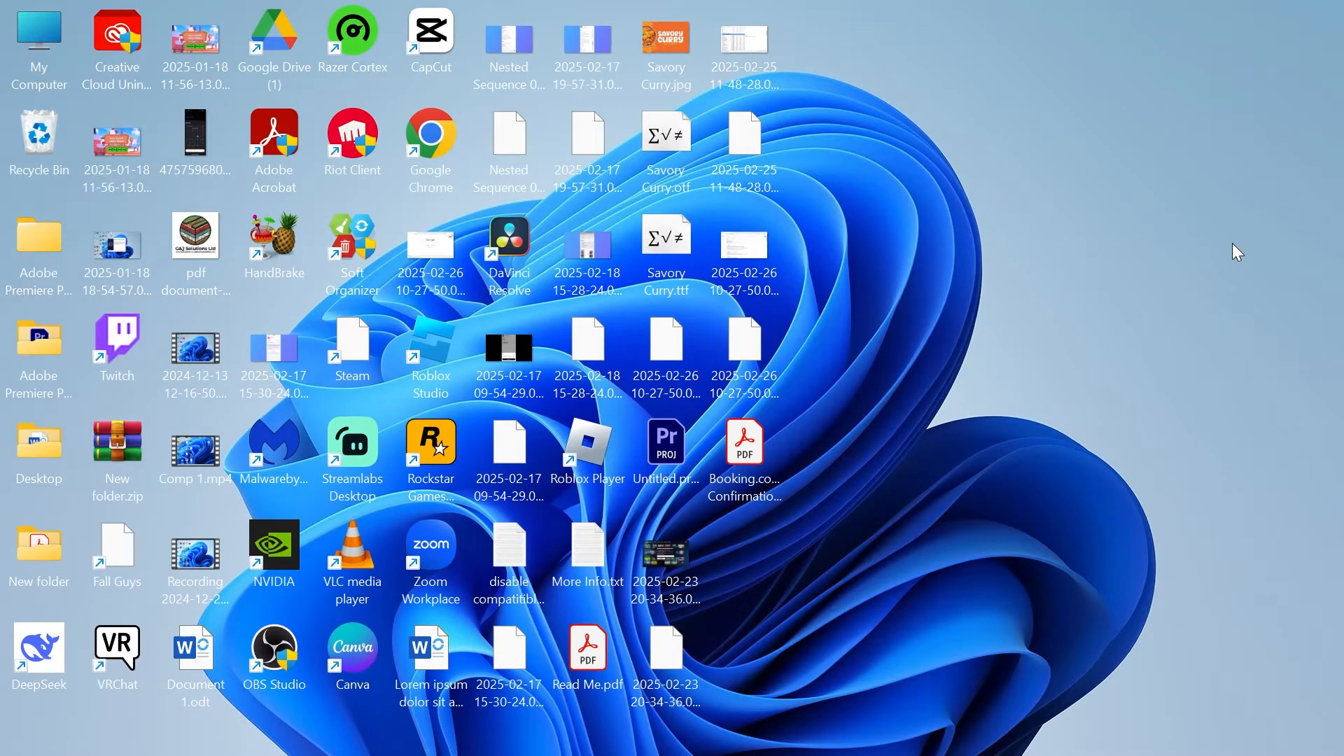
{"action": "mouse_move", "coordinate": [884, 489]}
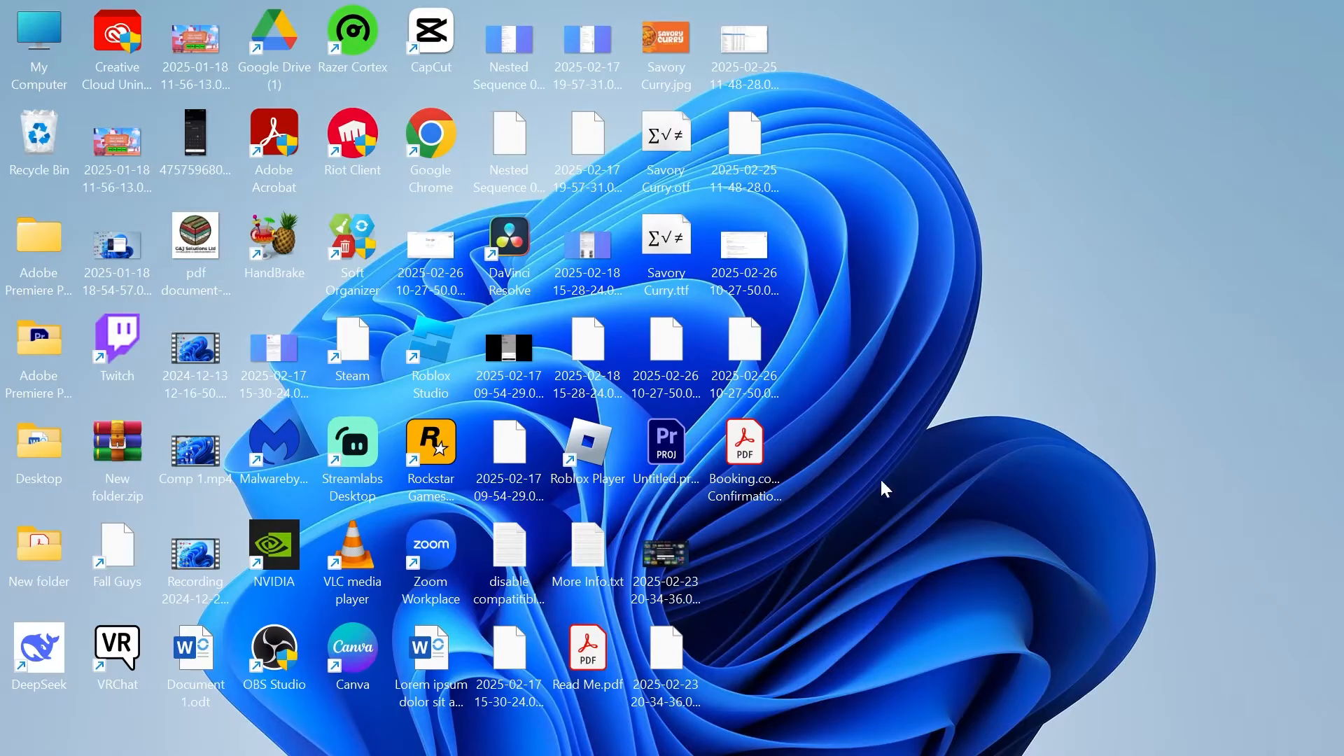
Step: Search the Start menu for "settings" to launch the Settings app
{"action": "left_click", "coordinate": [554, 731]}
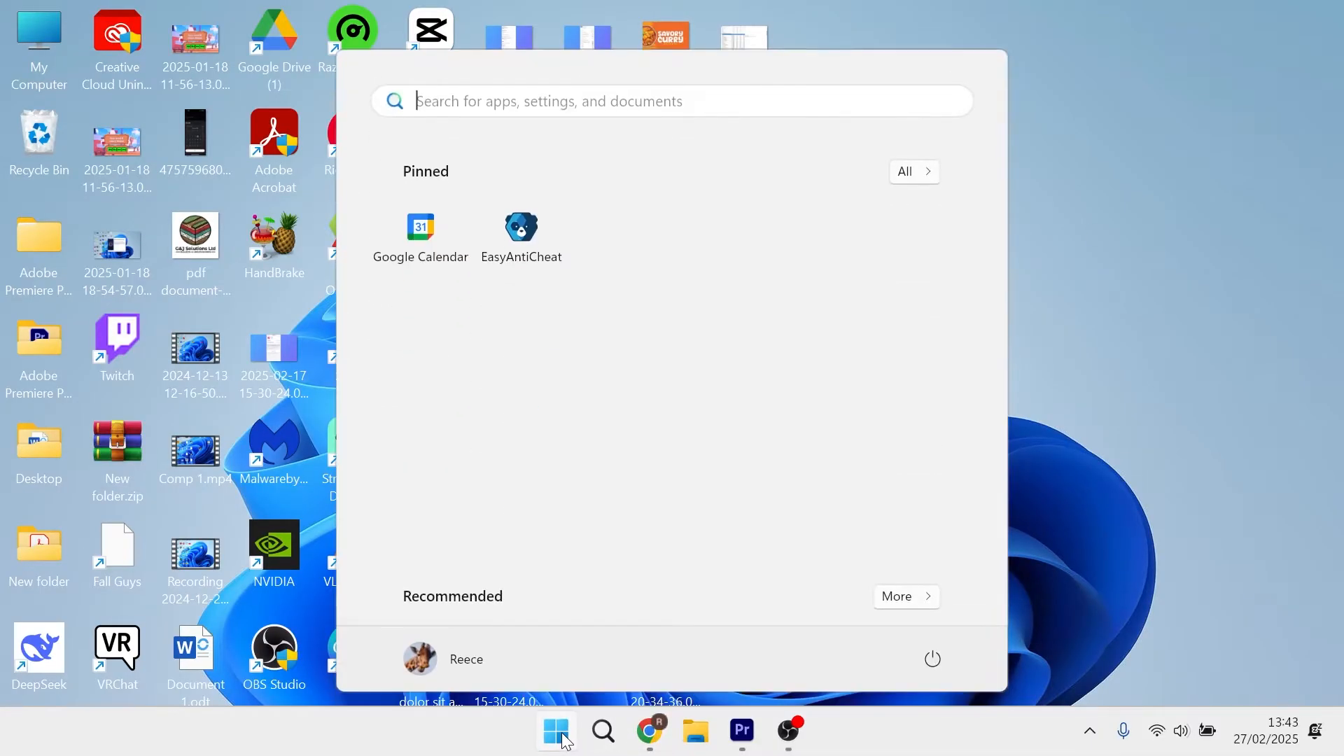
{"action": "type", "text": "settings"}
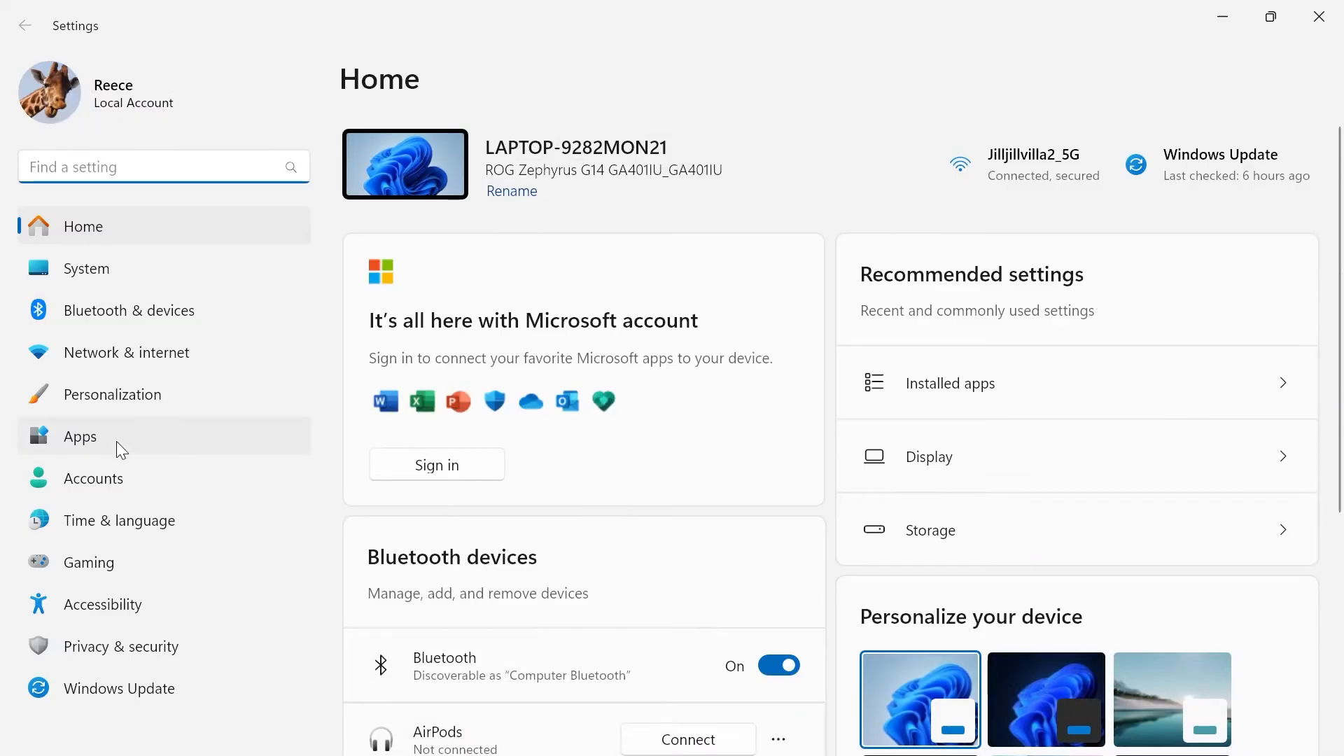
Step: In Apps > Startup, switch Acrobat Collaboration Synchronizer 24.5 On
{"action": "left_click", "coordinate": [80, 436]}
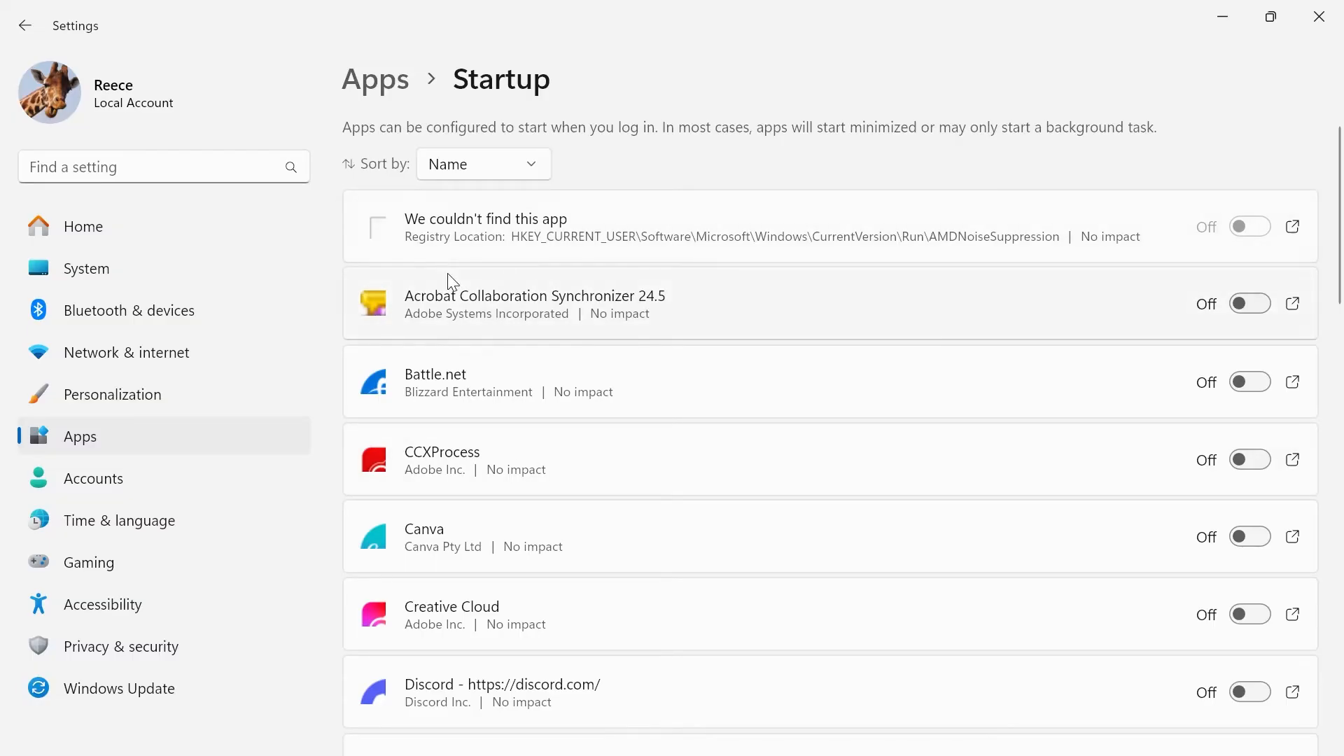
{"action": "scroll", "scroll_direction": "down", "scroll_amount": 3}
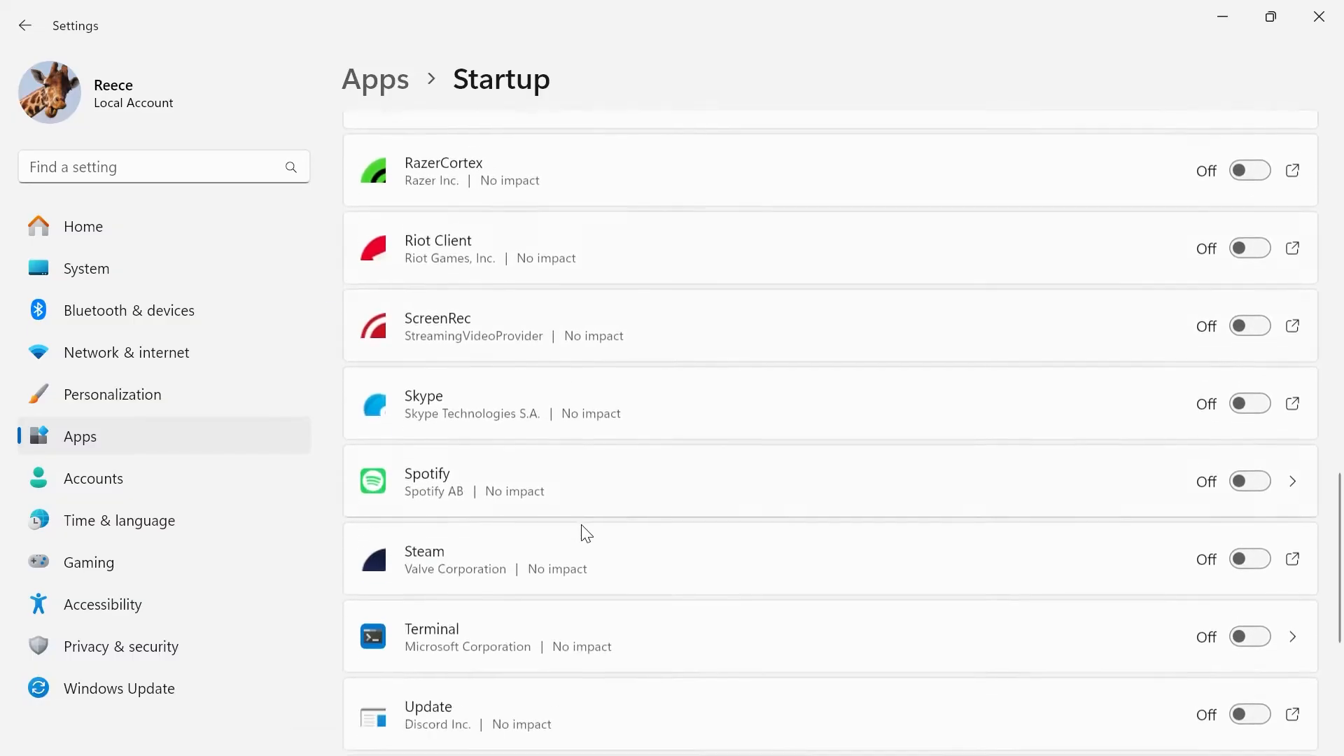
{"action": "scroll", "scroll_direction": "up", "scroll_amount": 3}
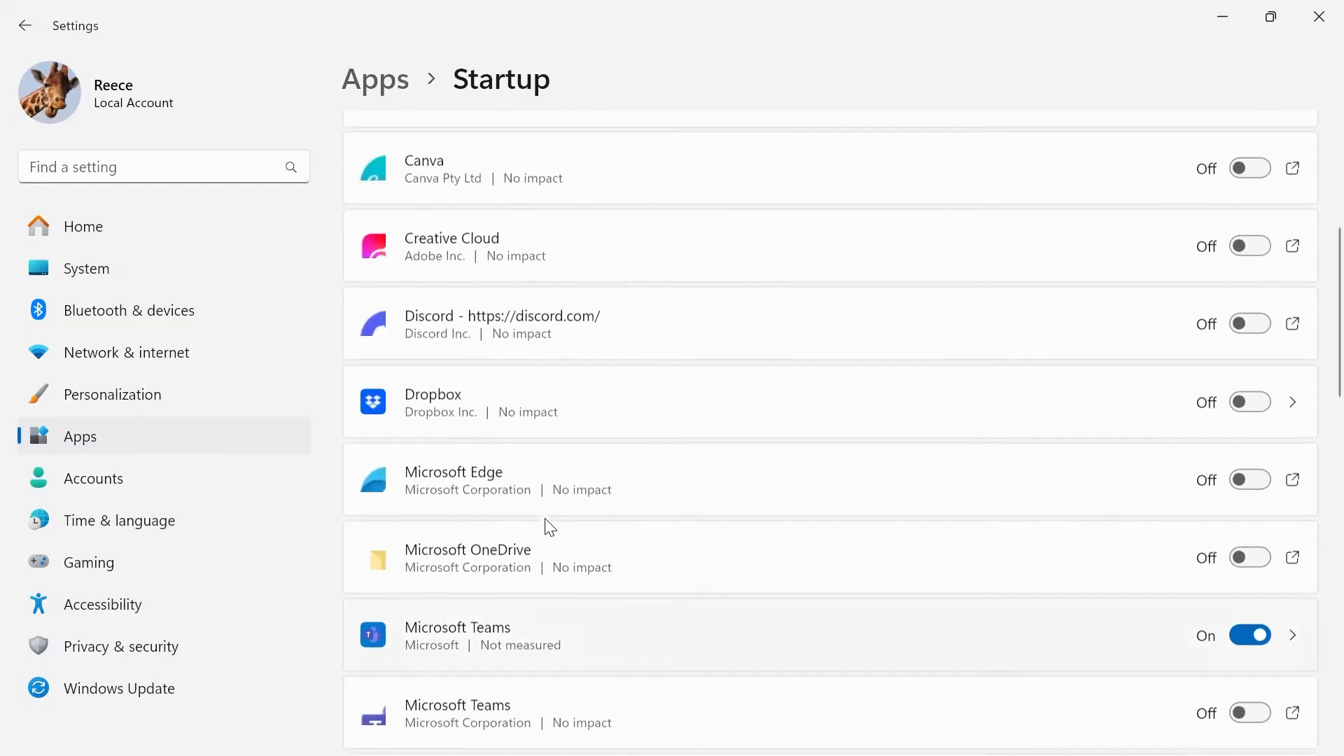
{"action": "scroll", "scroll_direction": "up", "scroll_amount": 3}
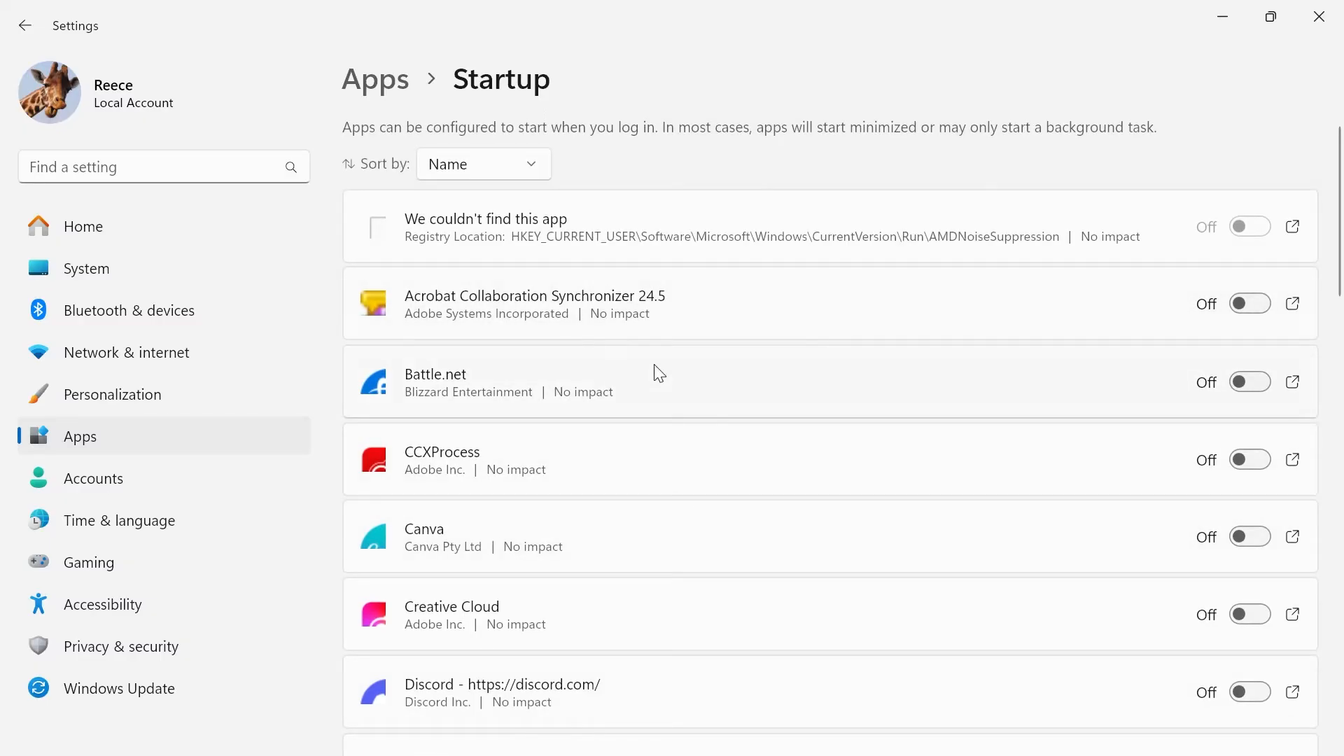
{"action": "mouse_move", "coordinate": [798, 315]}
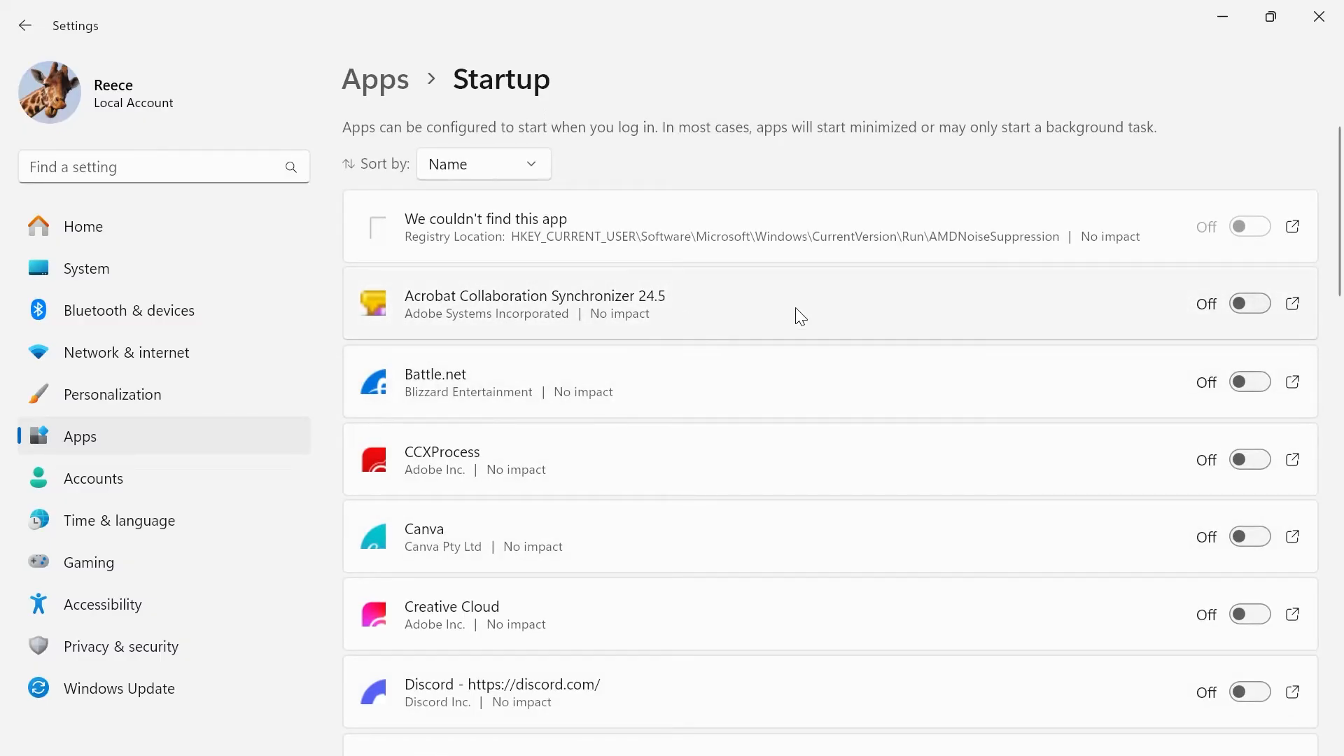
{"action": "mouse_move", "coordinate": [1249, 303]}
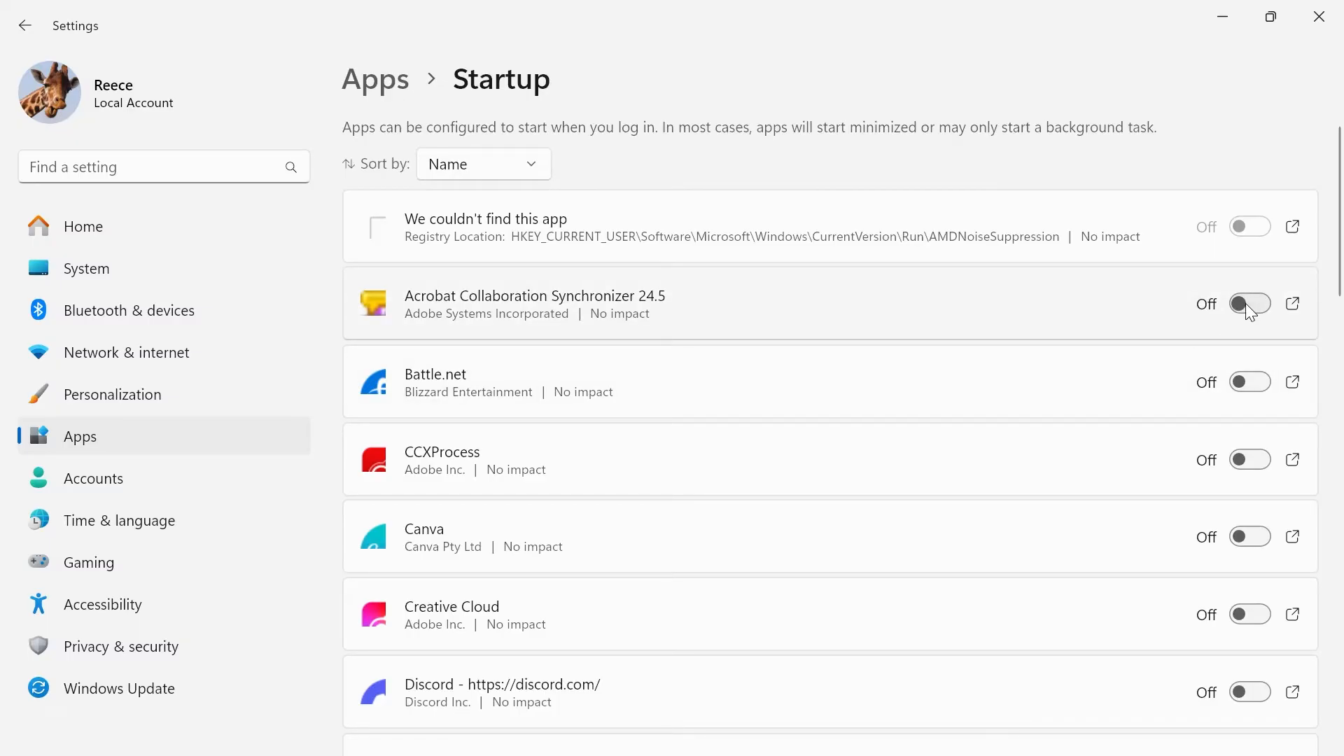
{"action": "left_click", "coordinate": [1249, 303]}
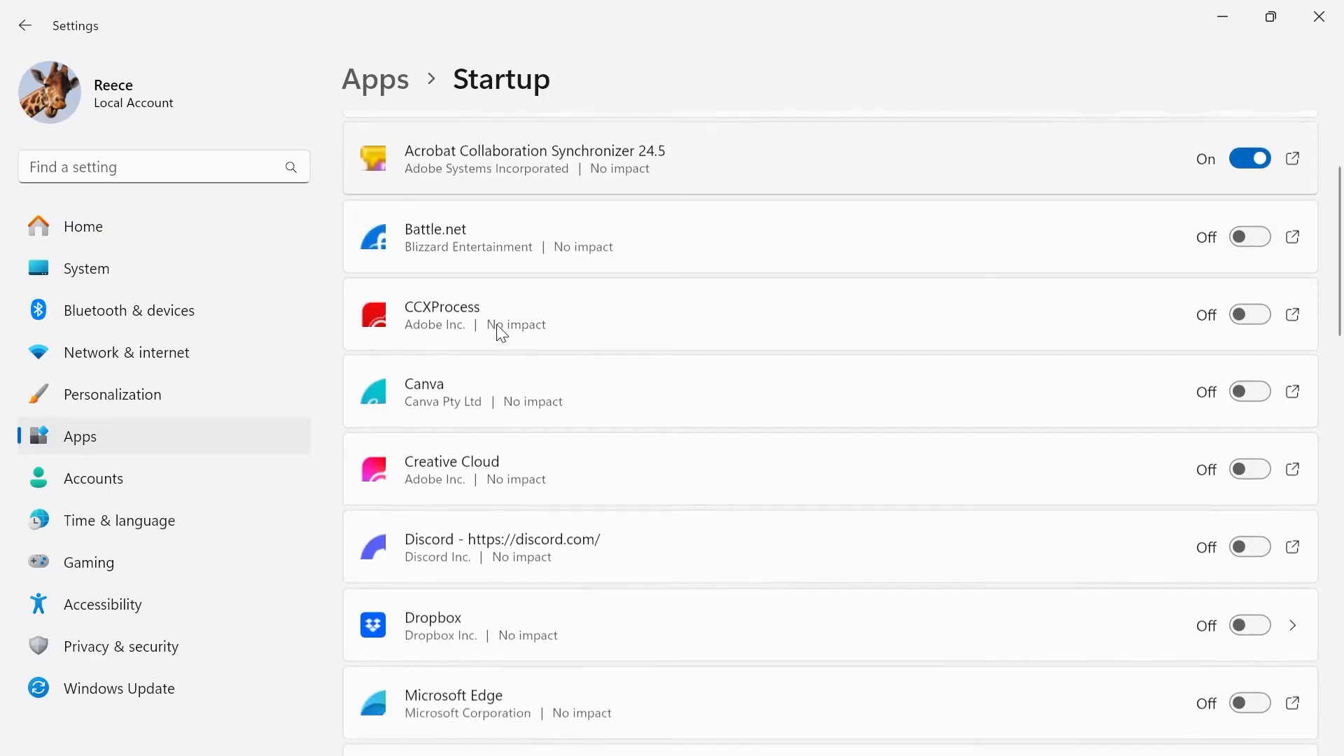
{"action": "scroll", "scroll_direction": "down", "scroll_amount": 3}
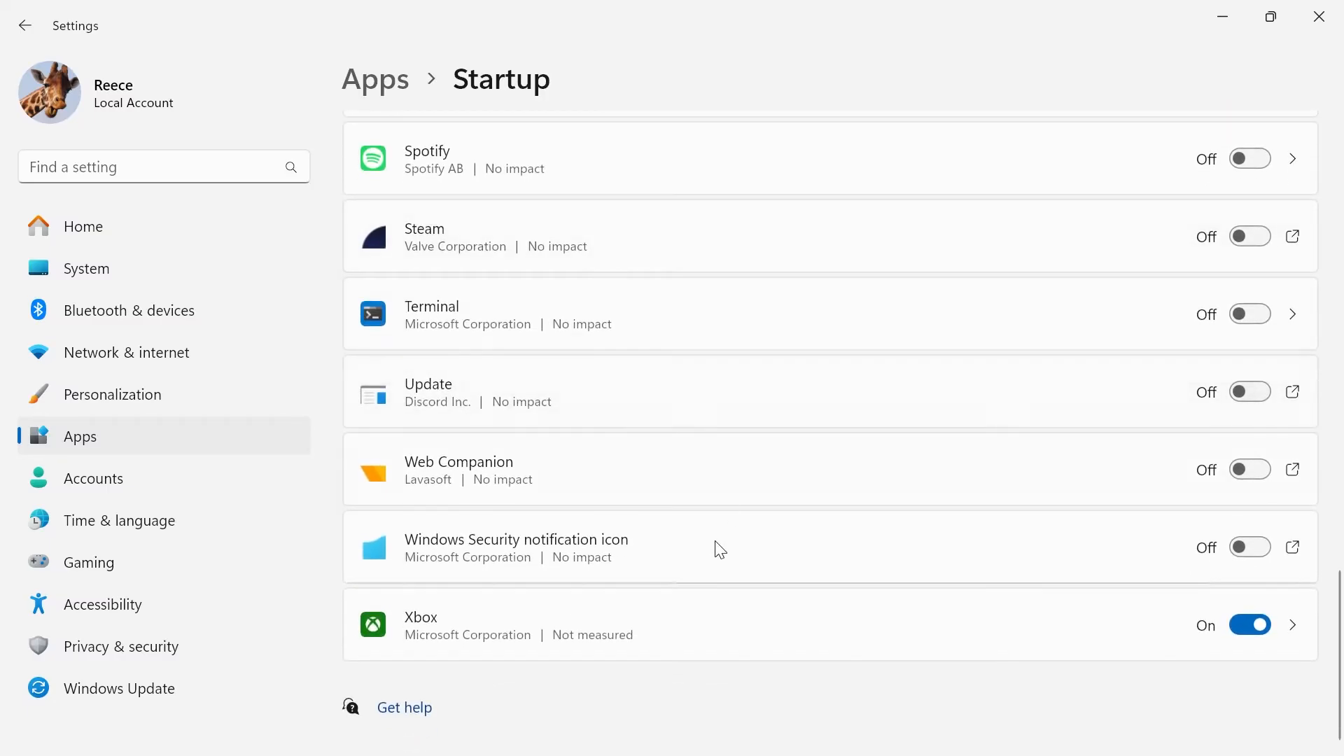
Step: Close Settings, search "vlc media player" and open its shortcut's file location
{"action": "left_click", "coordinate": [1318, 16]}
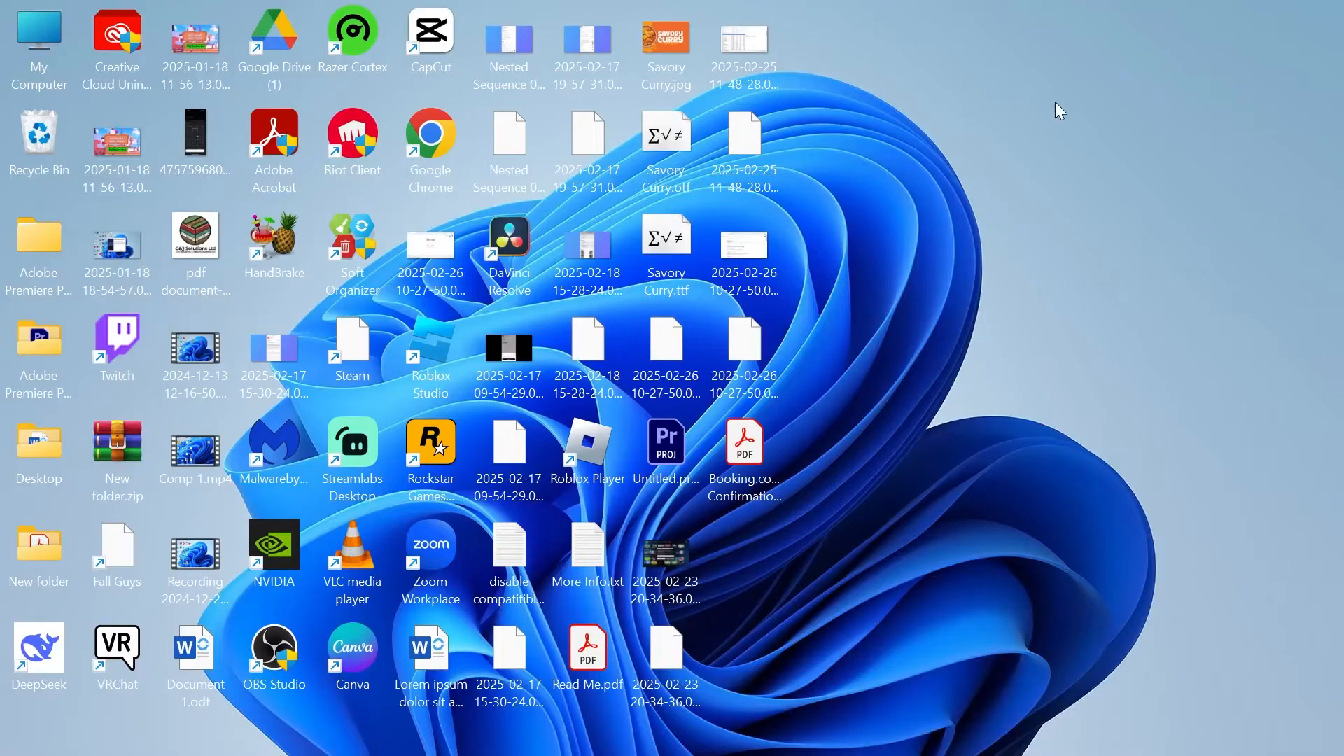
{"action": "left_click", "coordinate": [555, 730]}
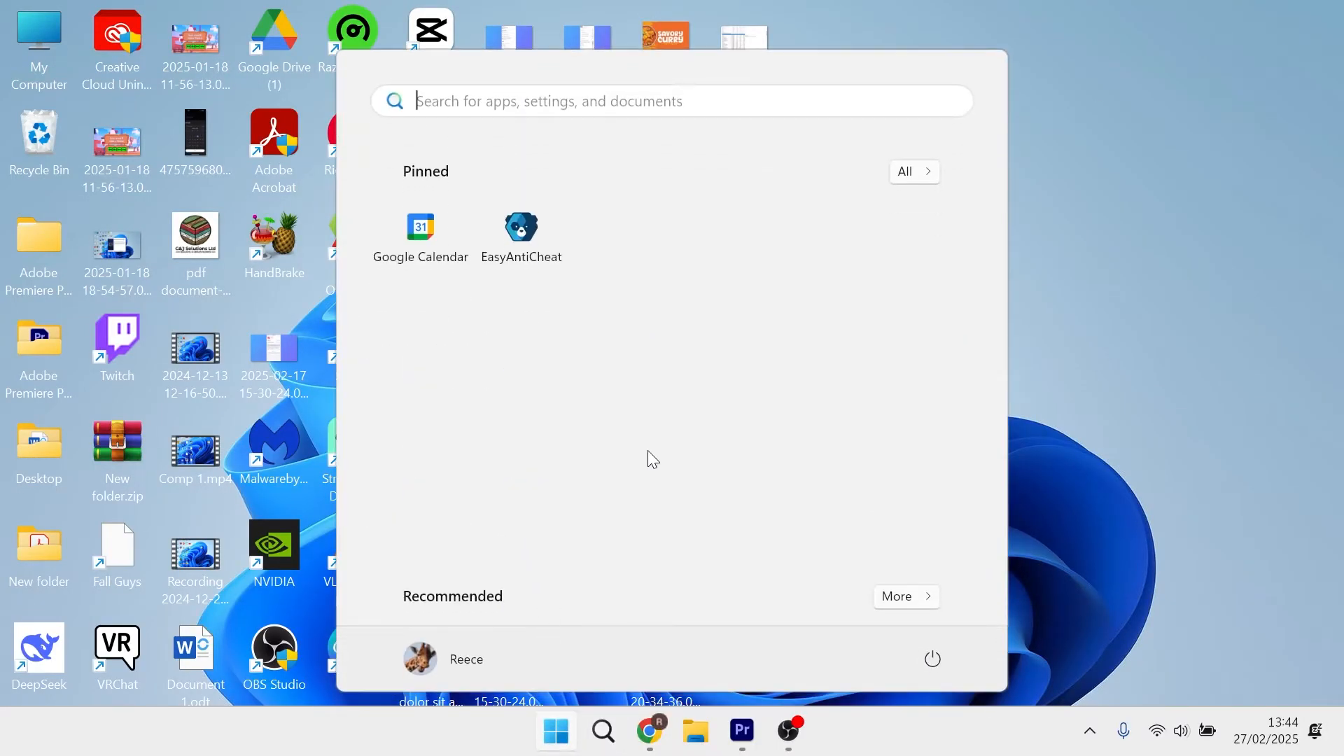
{"action": "type", "text": "vlc media player"}
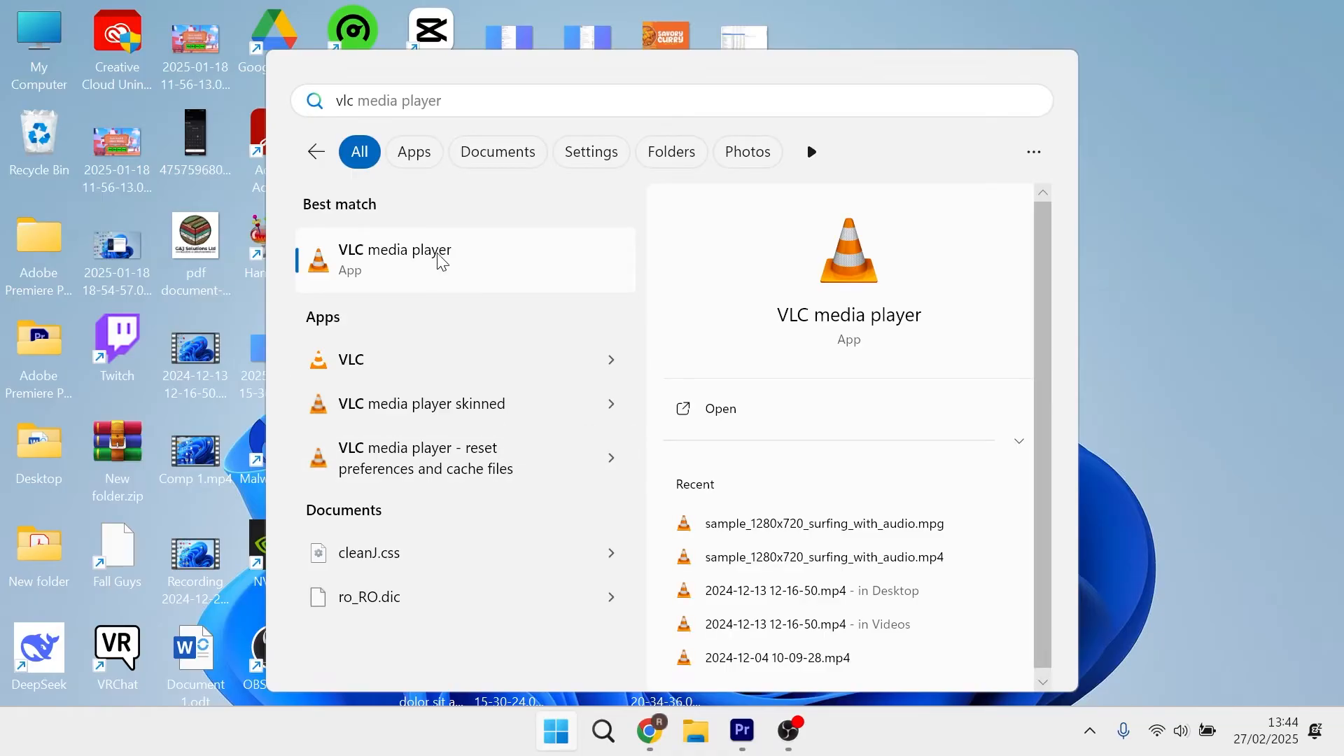
{"action": "mouse_move", "coordinate": [397, 275]}
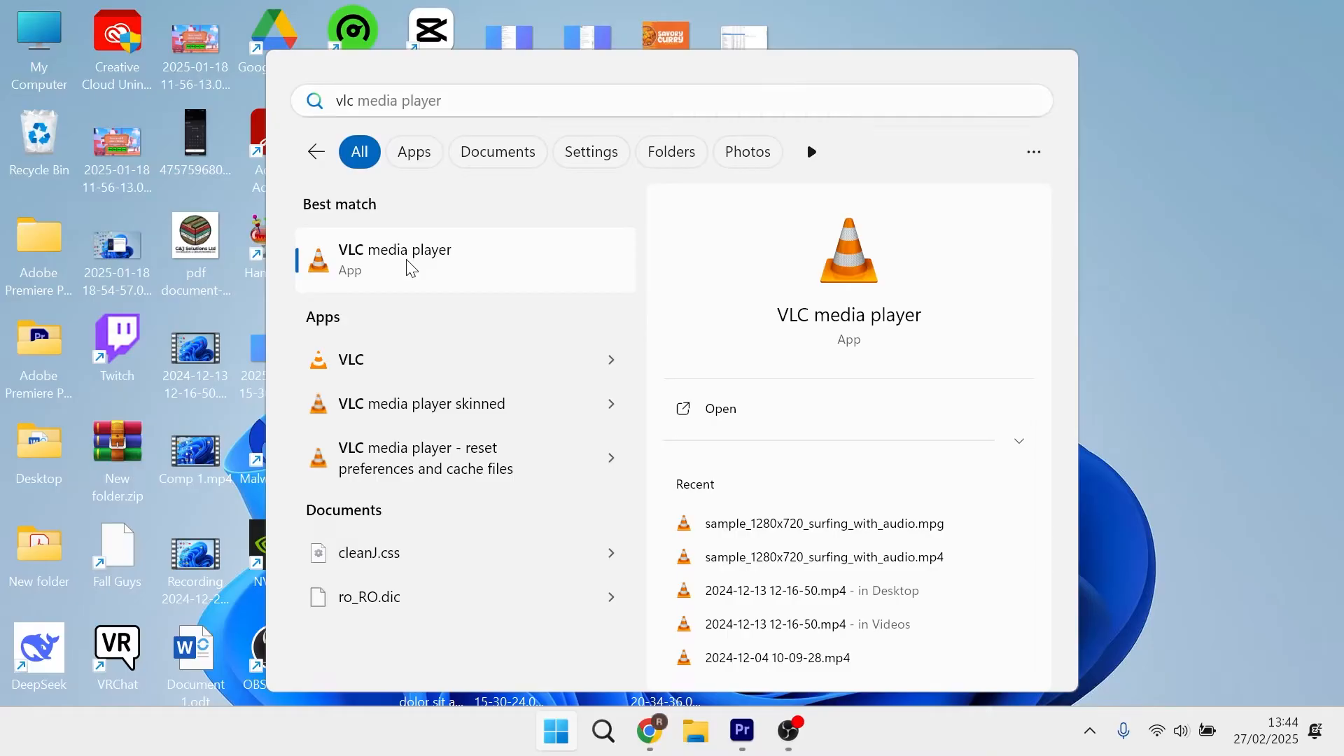
{"action": "right_click", "coordinate": [394, 259]}
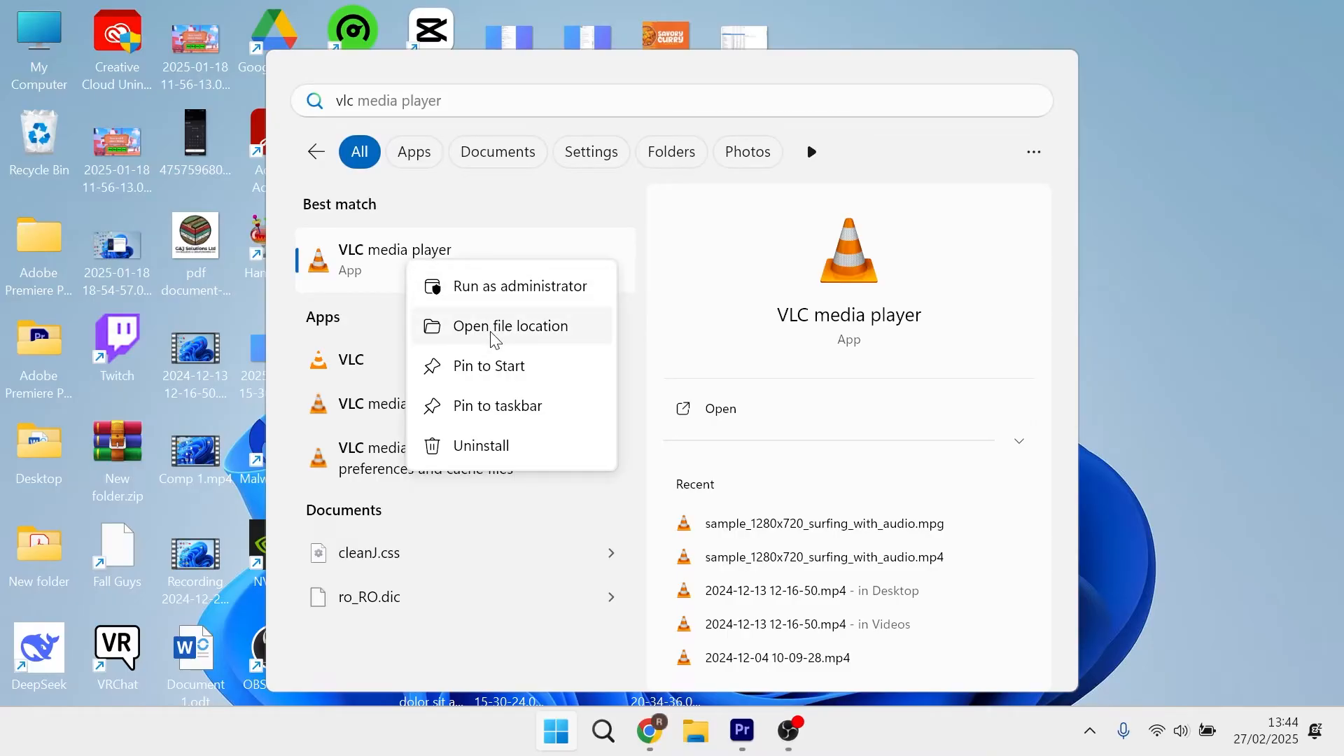
{"action": "left_click", "coordinate": [510, 325]}
{"action": "type", "text": "shell:sta"}
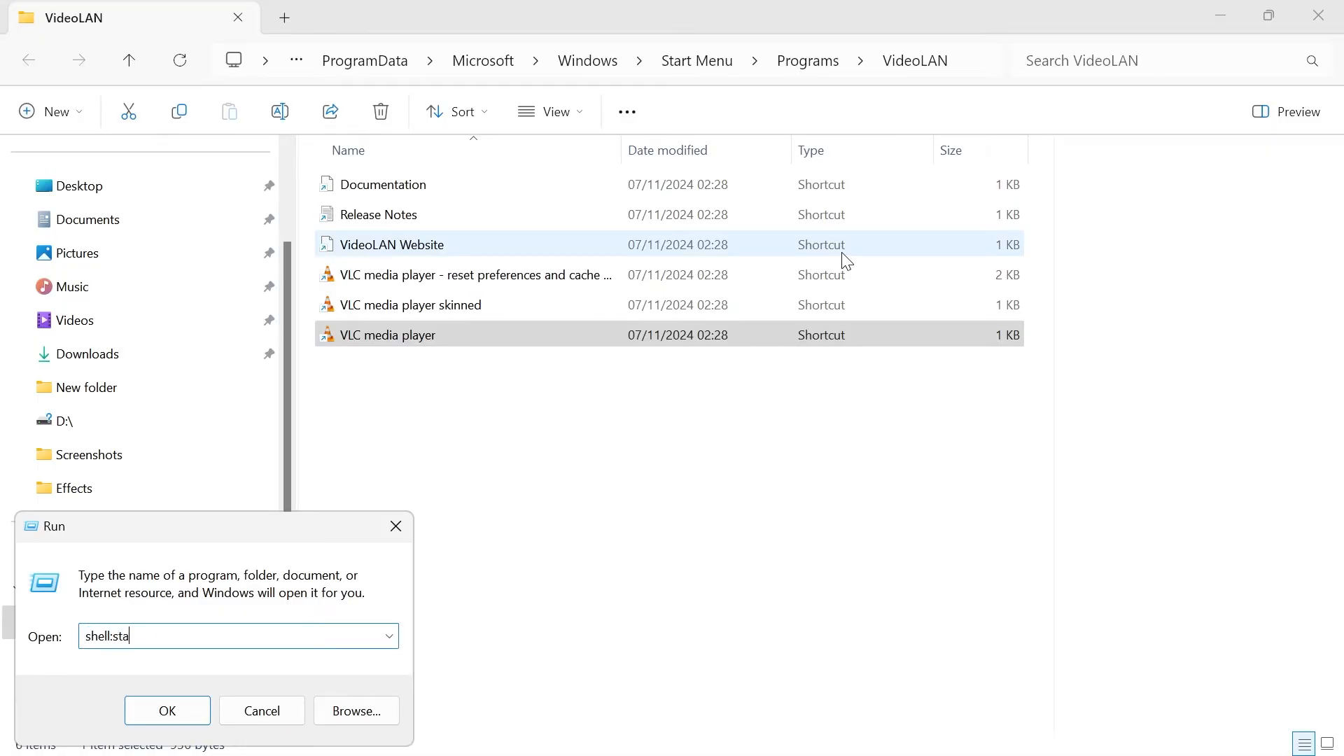
Step: Open the user's empty Startup folder via shell:startup
{"action": "left_click", "coordinate": [167, 710]}
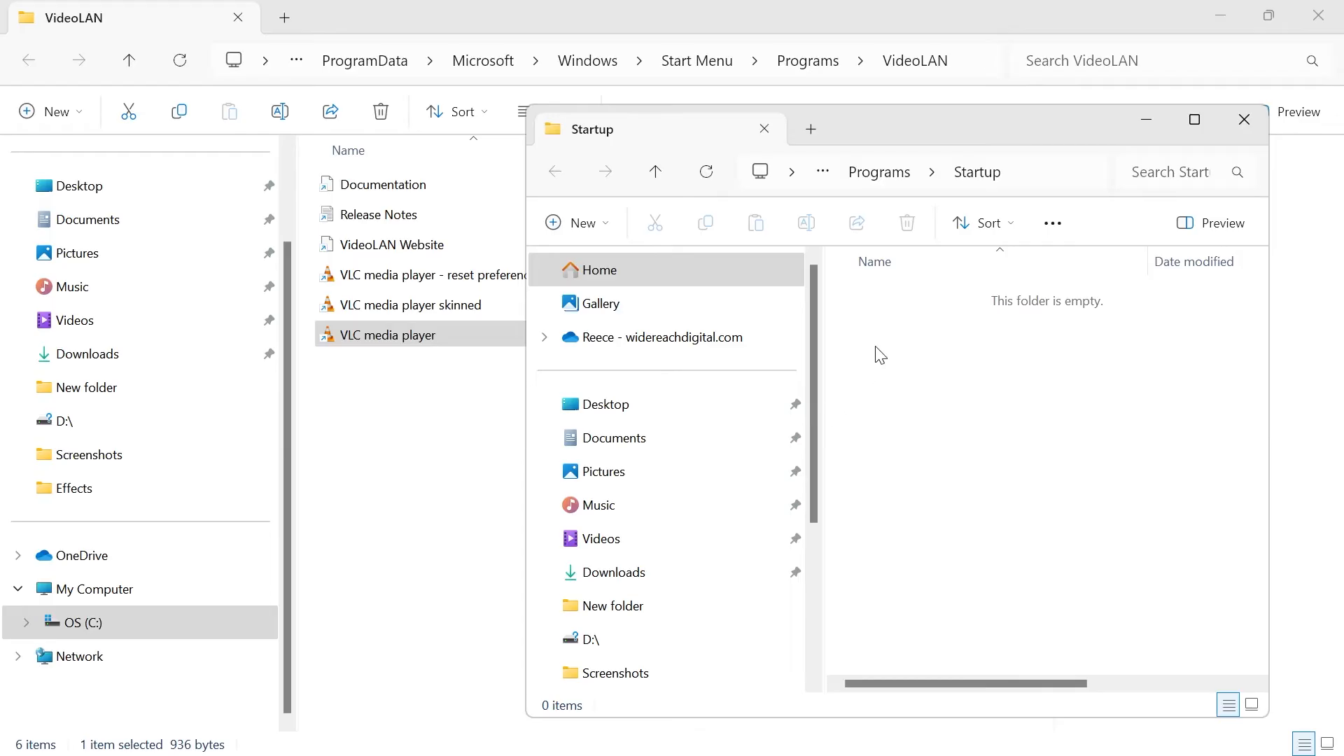
{"action": "mouse_move", "coordinate": [913, 329]}
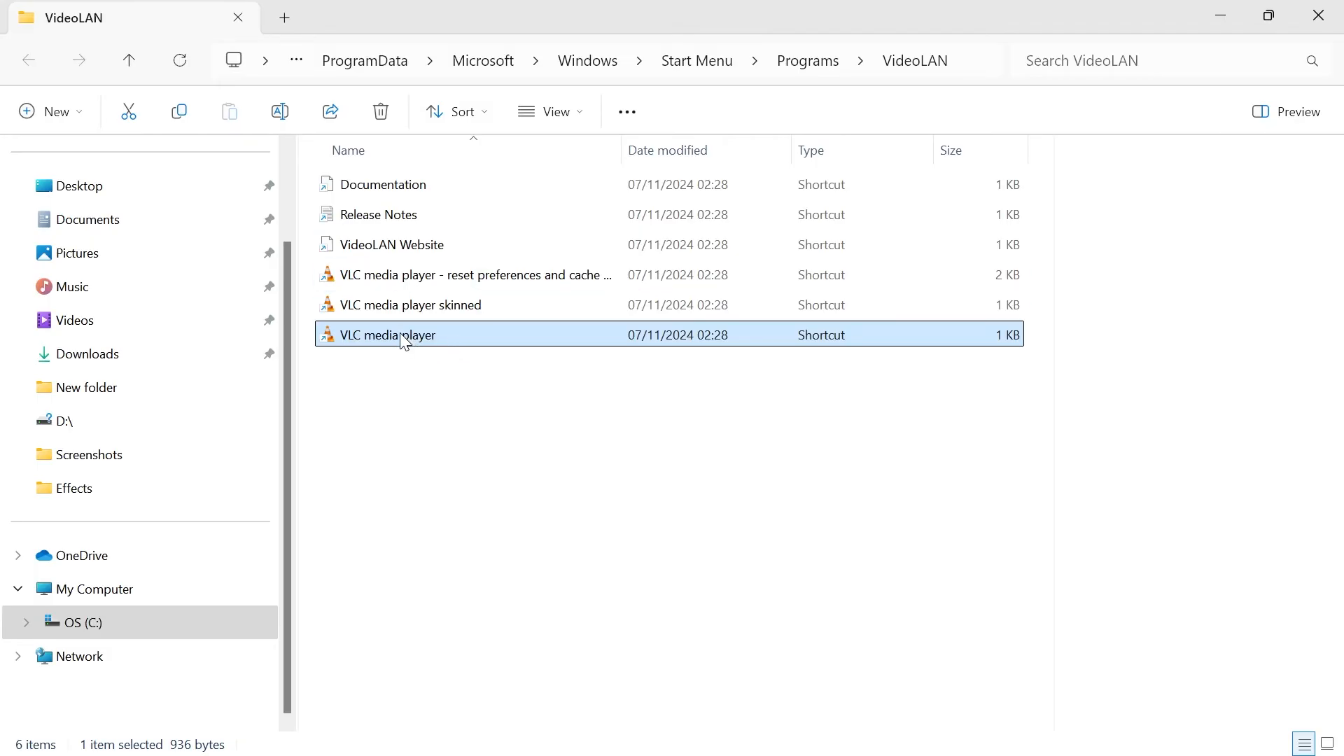
Step: Copy the VLC media player shortcut and paste it into the Startup folder
{"action": "right_click", "coordinate": [390, 334]}
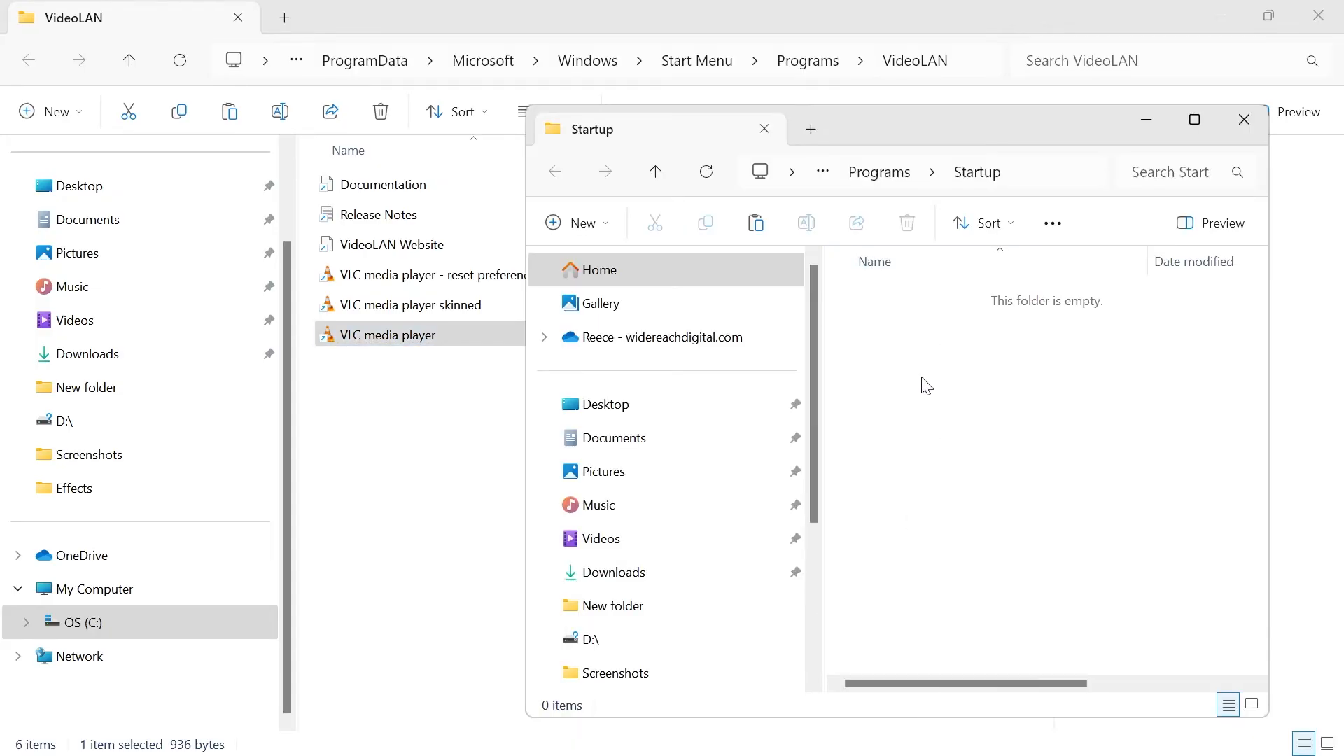
{"action": "mouse_move", "coordinate": [954, 409]}
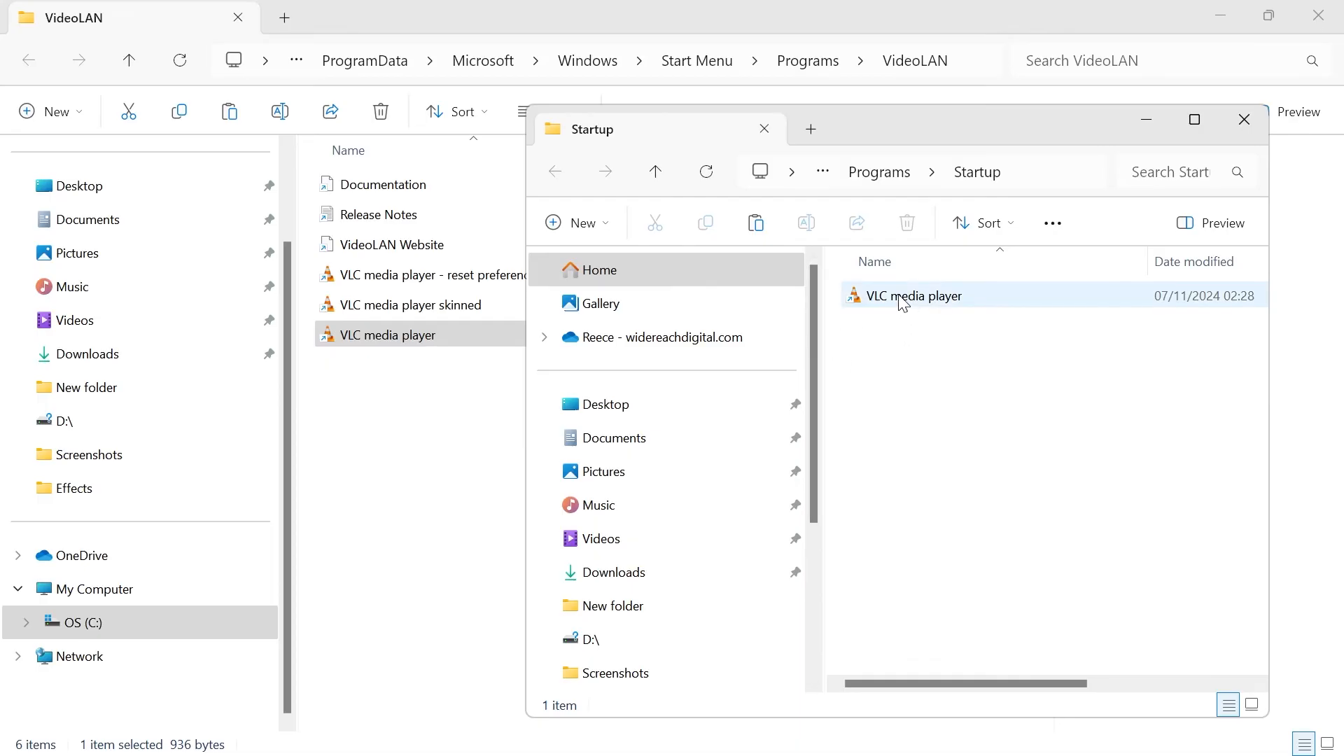
{"action": "left_click", "coordinate": [930, 349]}
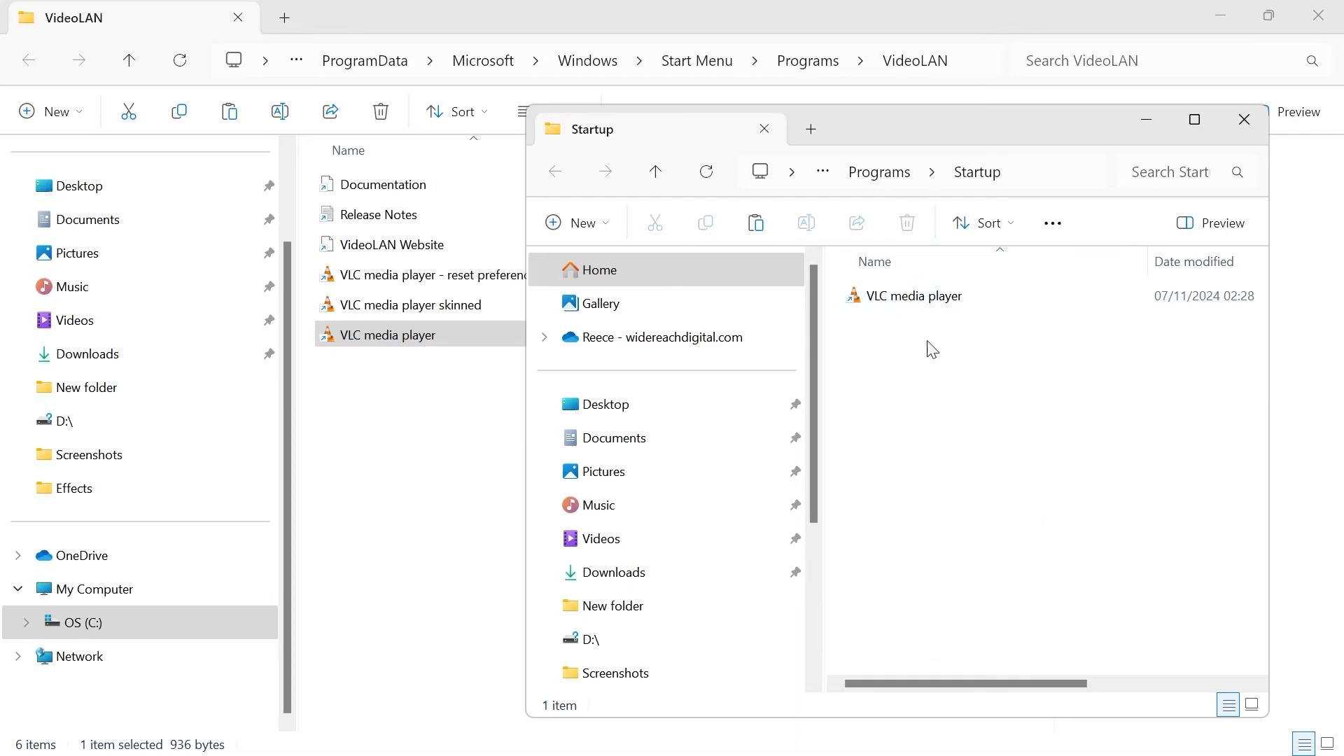
{"action": "mouse_move", "coordinate": [1230, 152]}
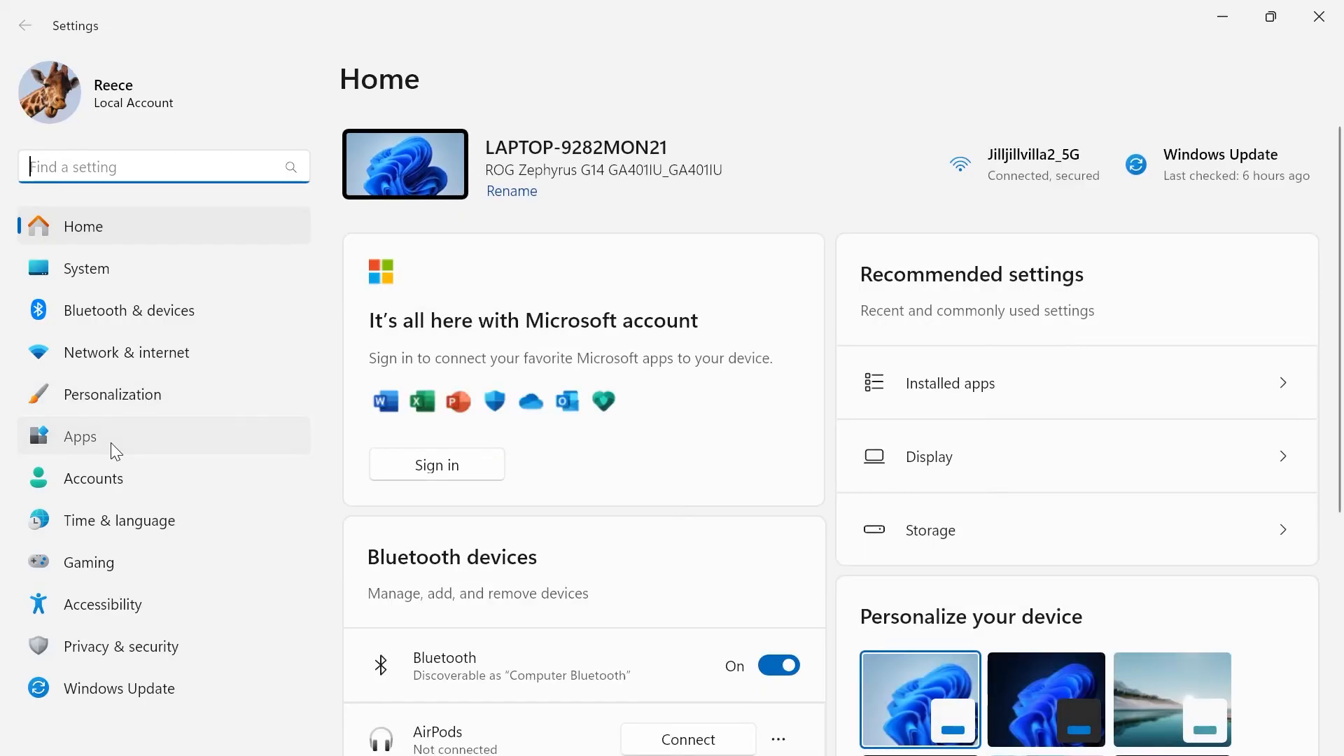
Step: Review the Apps > Startup list for the VLC entry
{"action": "left_click", "coordinate": [79, 436]}
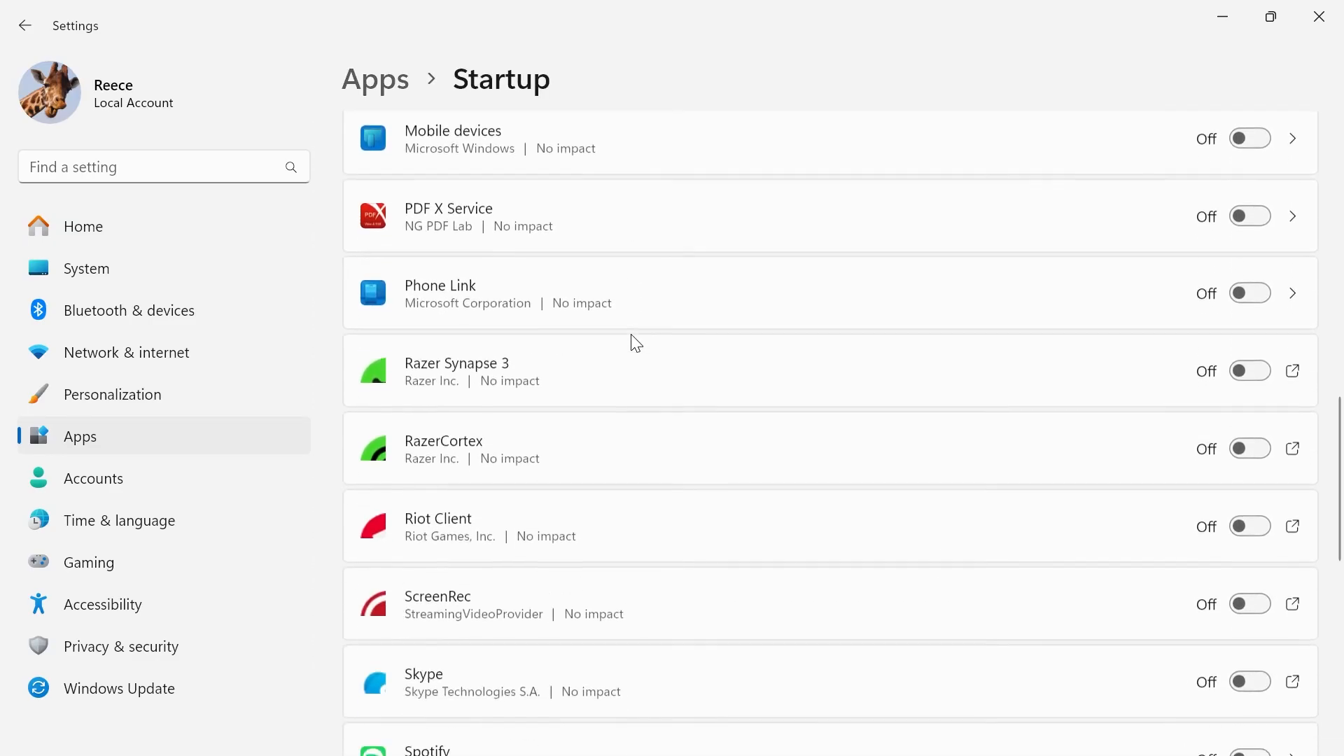
{"action": "scroll", "scroll_direction": "down", "scroll_amount": 3}
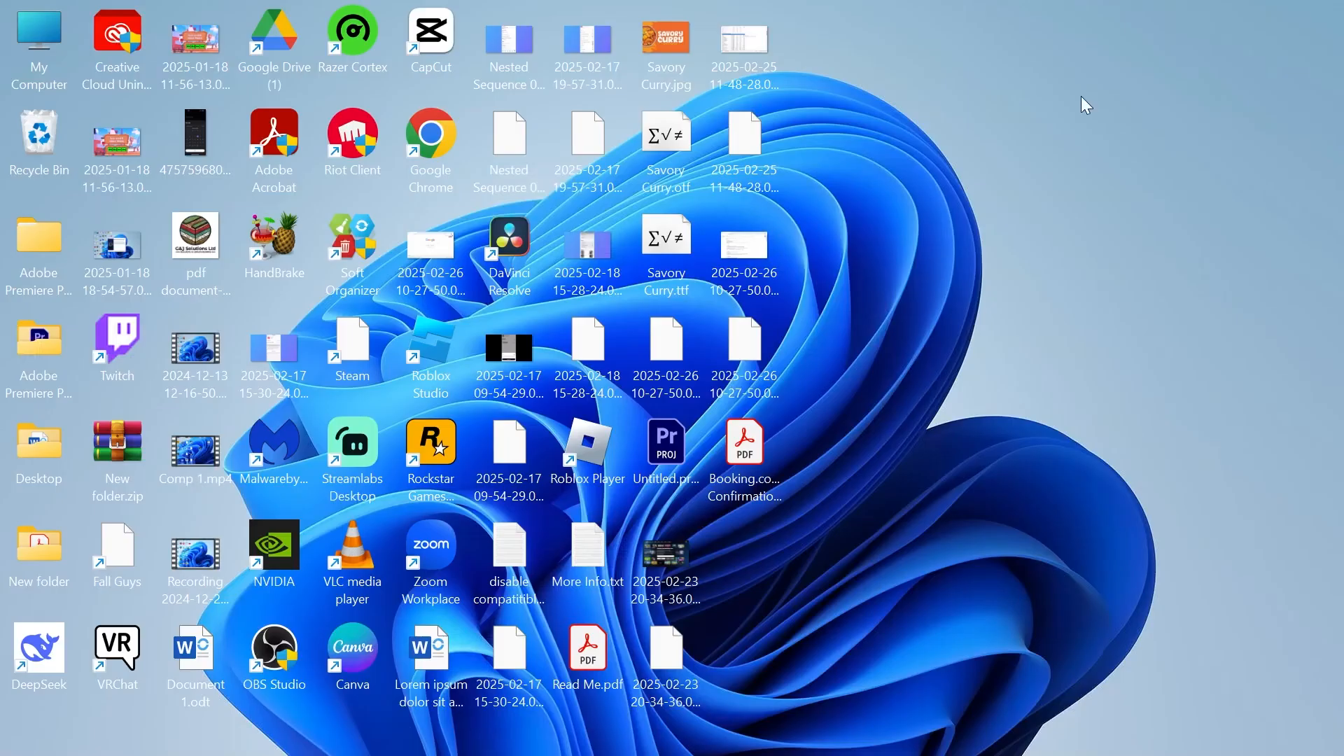
{"action": "mouse_move", "coordinate": [876, 262]}
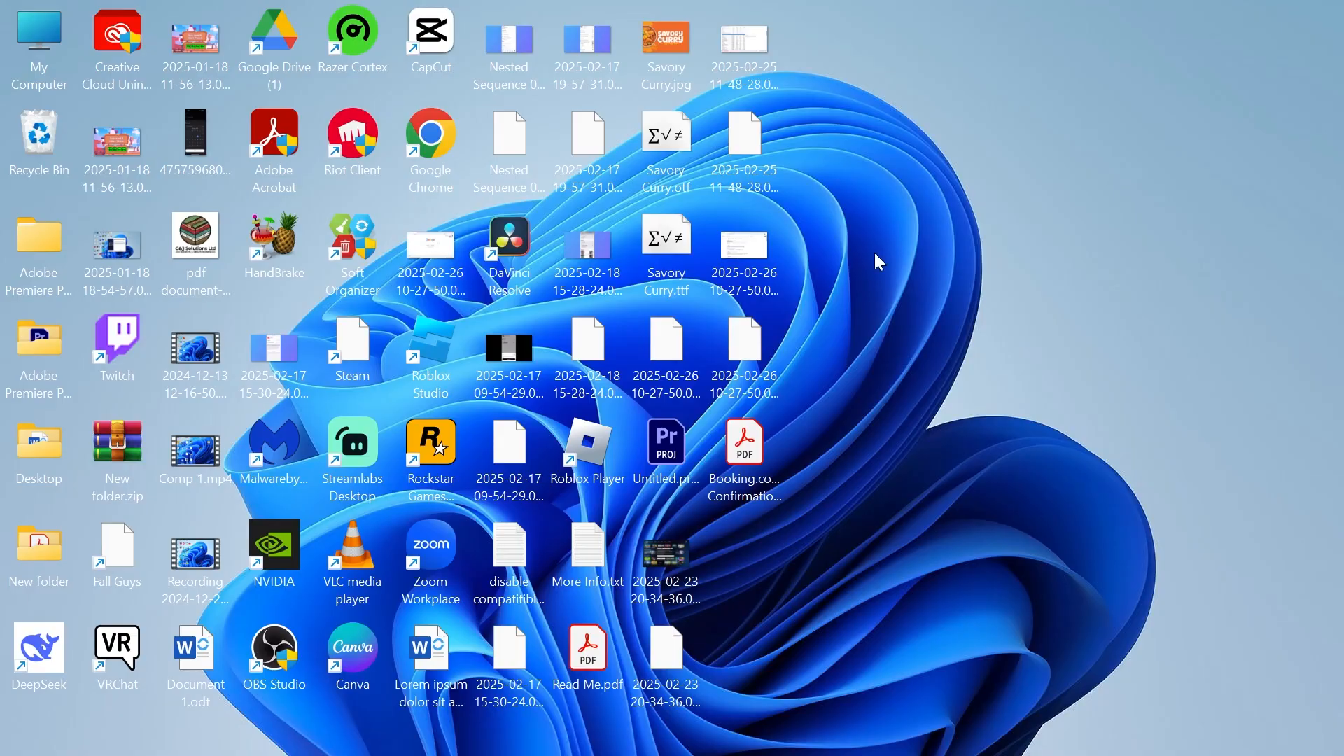